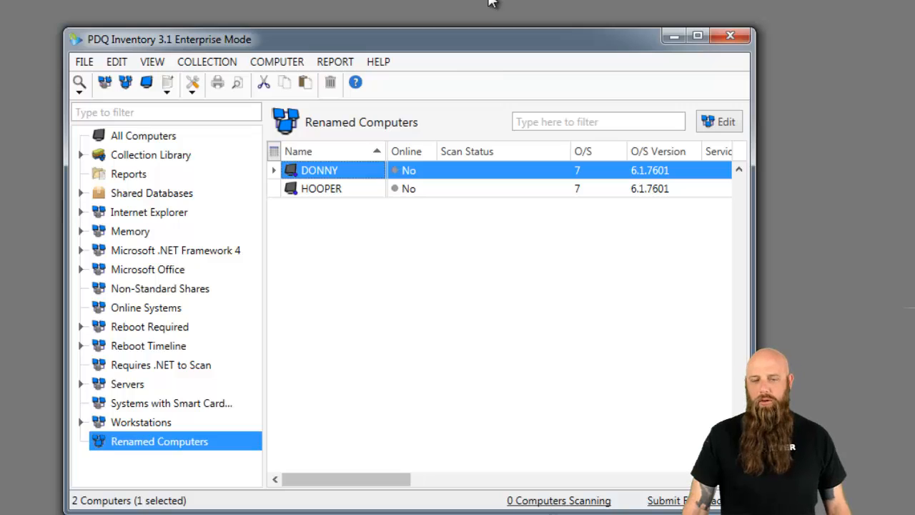
pyautogui.moveTo(407, 208)
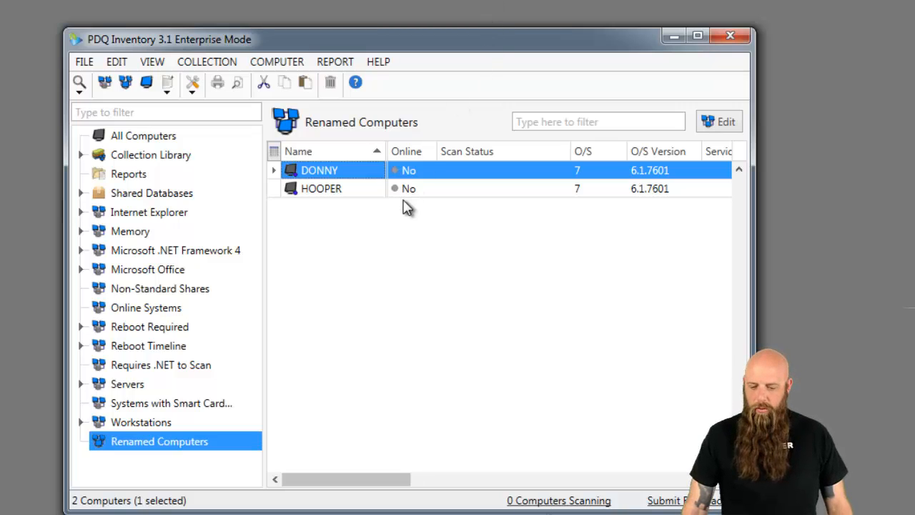
pyautogui.moveTo(361, 224)
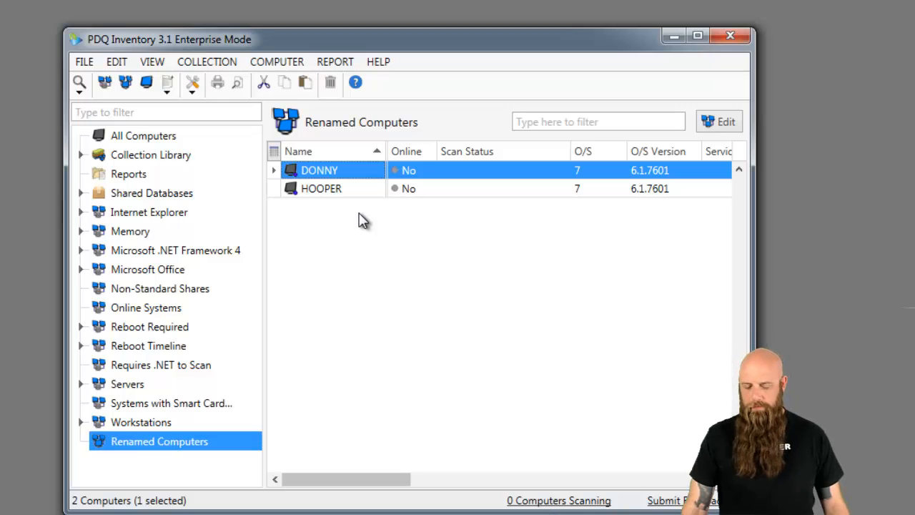
pyautogui.moveTo(392, 200)
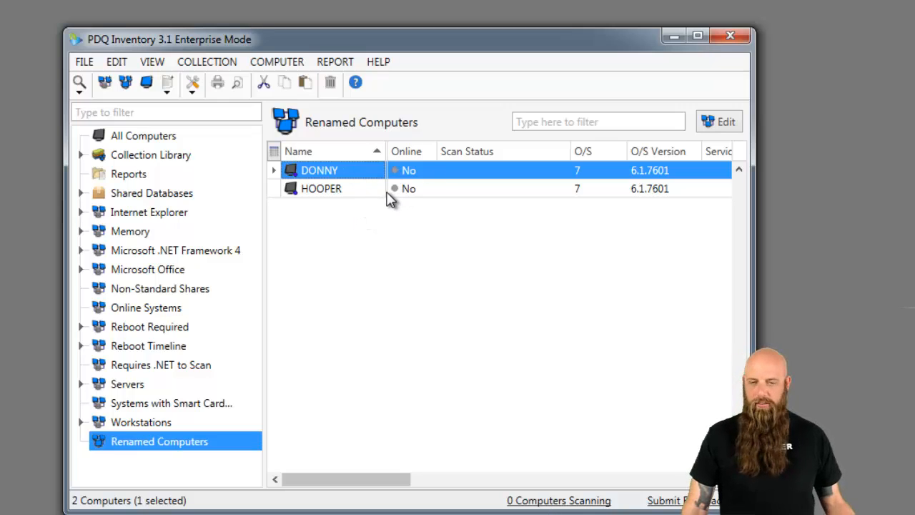
pyautogui.moveTo(386, 193)
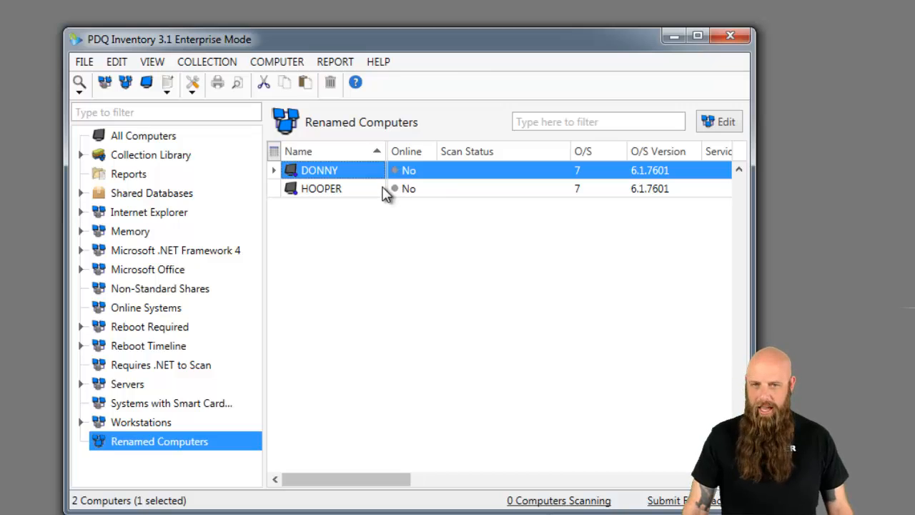
pyautogui.moveTo(358, 214)
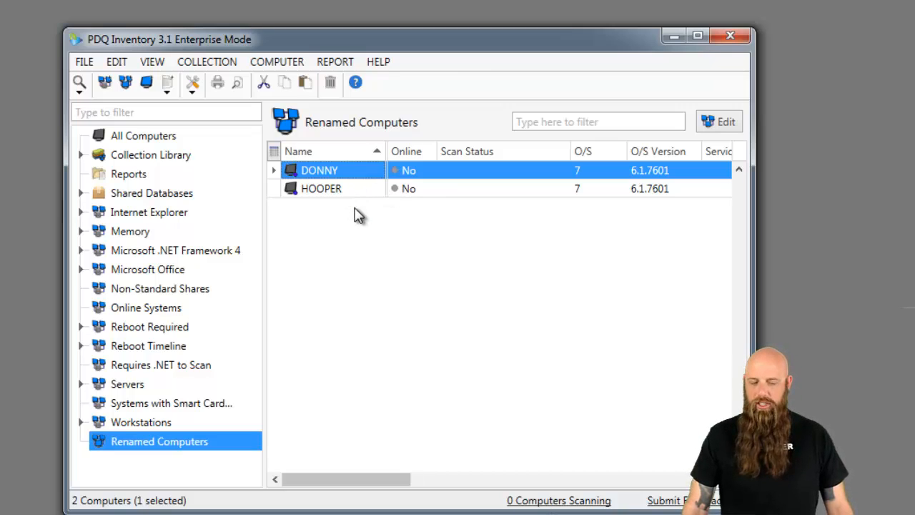
pyautogui.moveTo(344, 175)
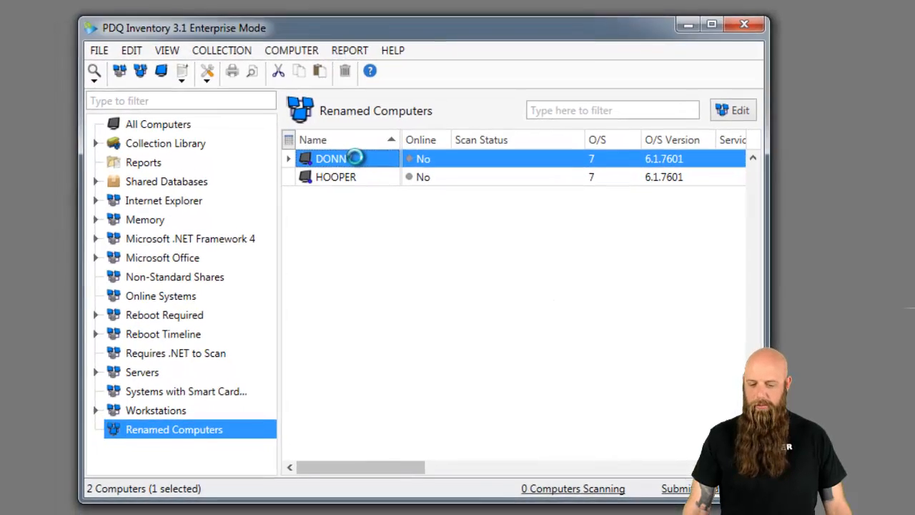
# Step: Open DONNY's details and rename it to LEBOWSKI via Update Name
pyautogui.doubleClick(331, 158)
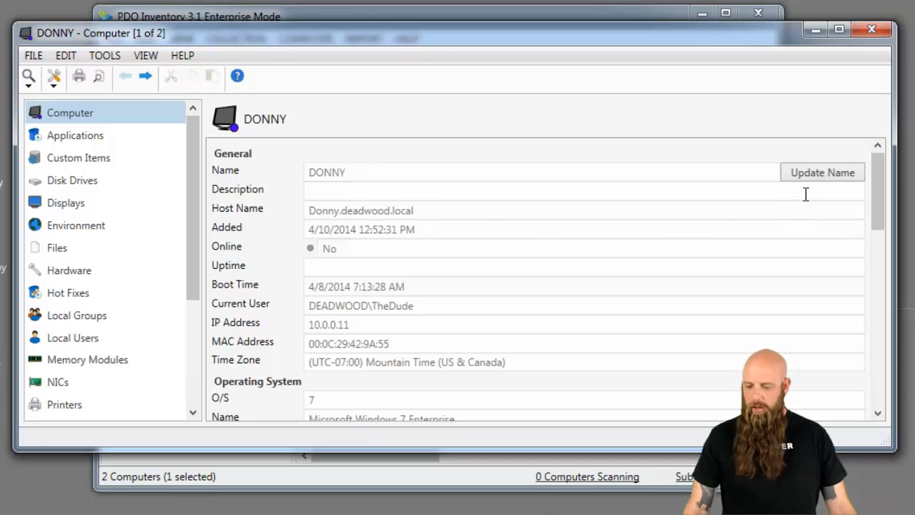
pyautogui.click(822, 172)
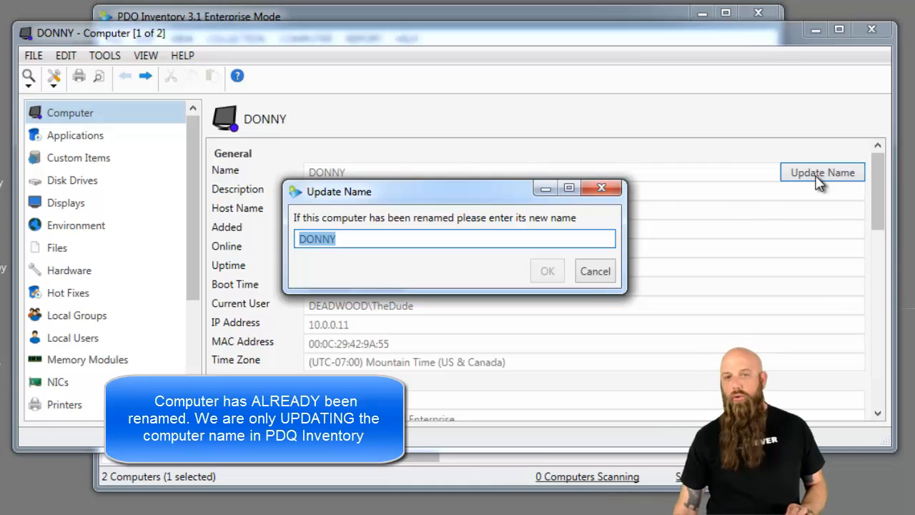
pyautogui.moveTo(776, 241)
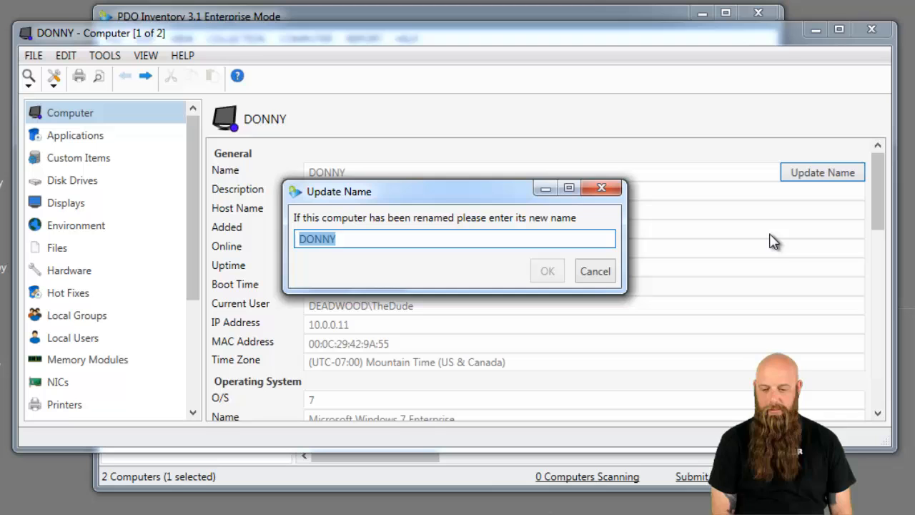
pyautogui.write('LEBOWS')
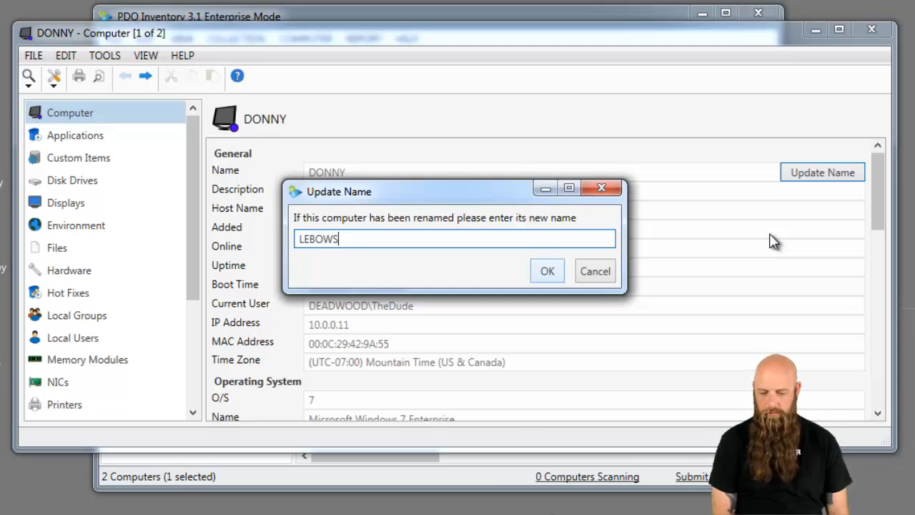
pyautogui.click(547, 270)
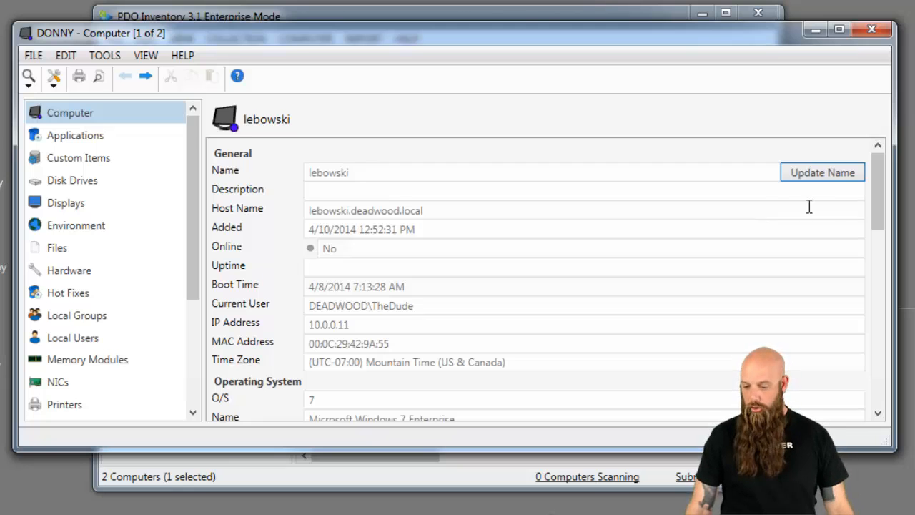
pyautogui.moveTo(463, 243)
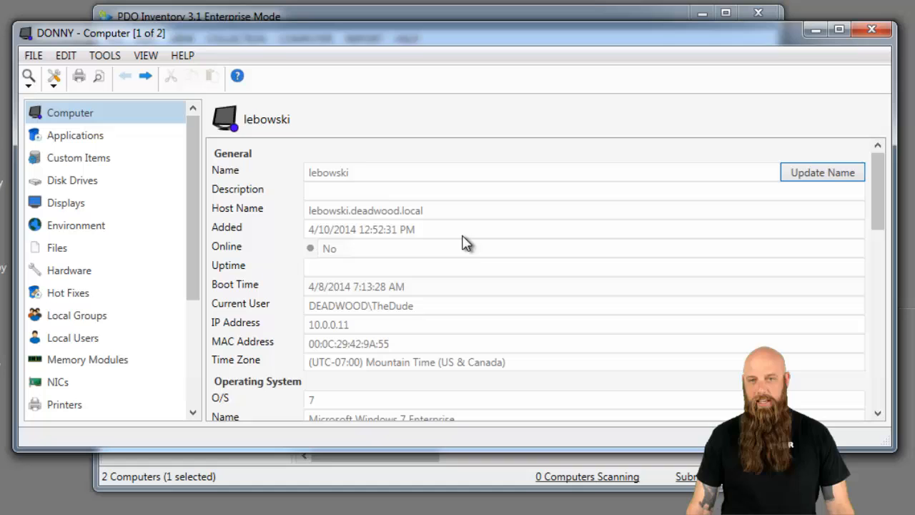
# Step: Attempt renaming lebowski to lebowski-2, then dismiss the not-found-on-network error
pyautogui.click(821, 173)
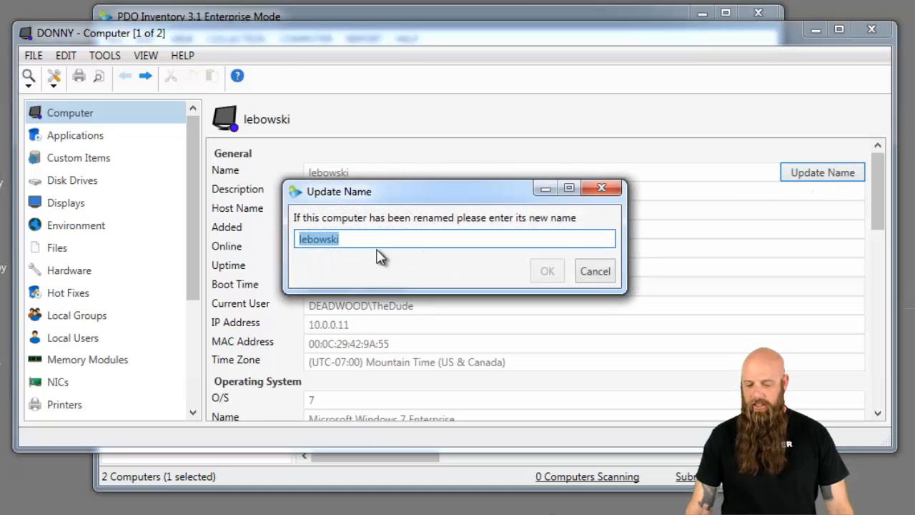
pyautogui.write('-')
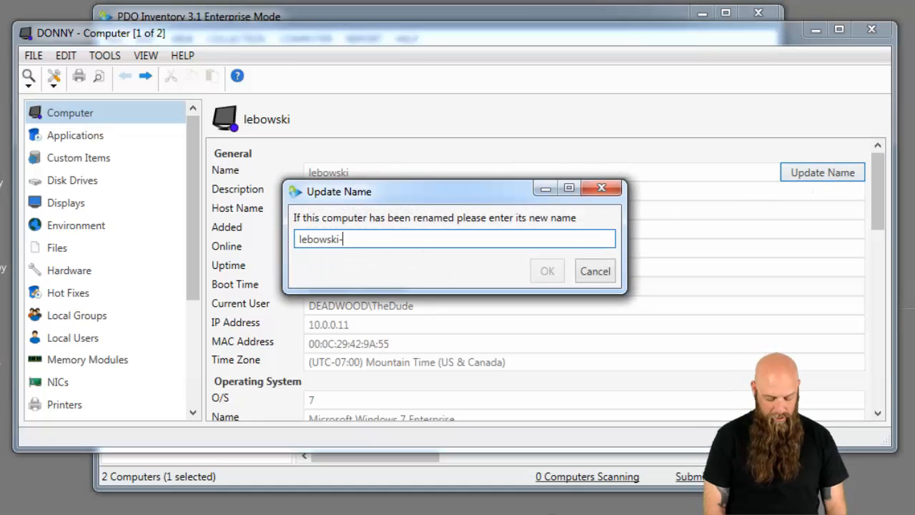
pyautogui.write('2')
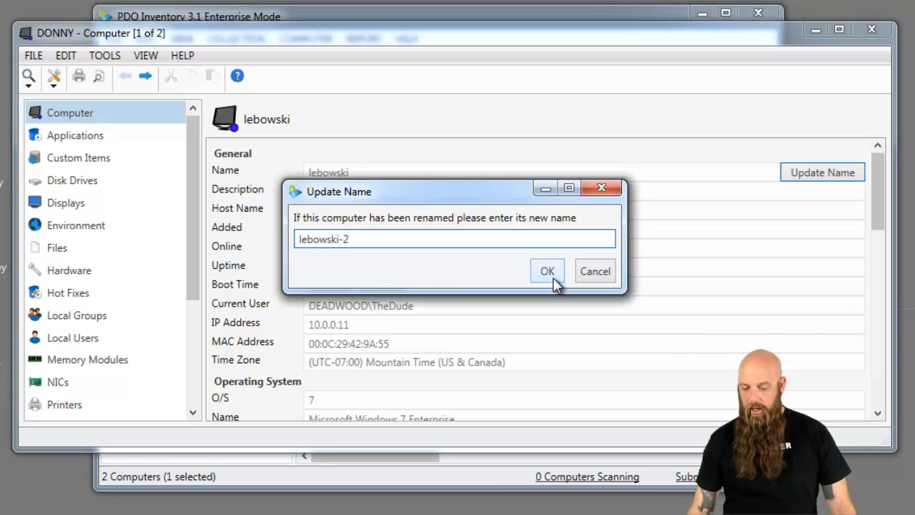
pyautogui.click(547, 271)
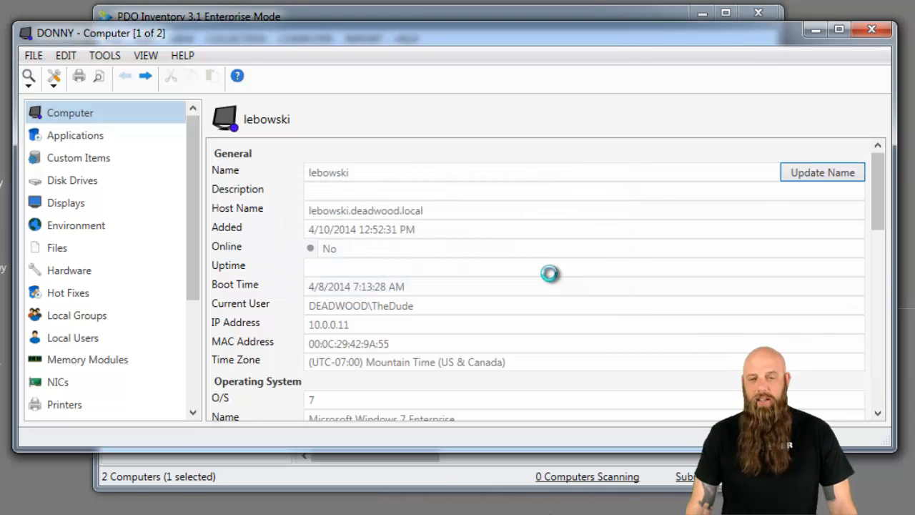
pyautogui.click(822, 172)
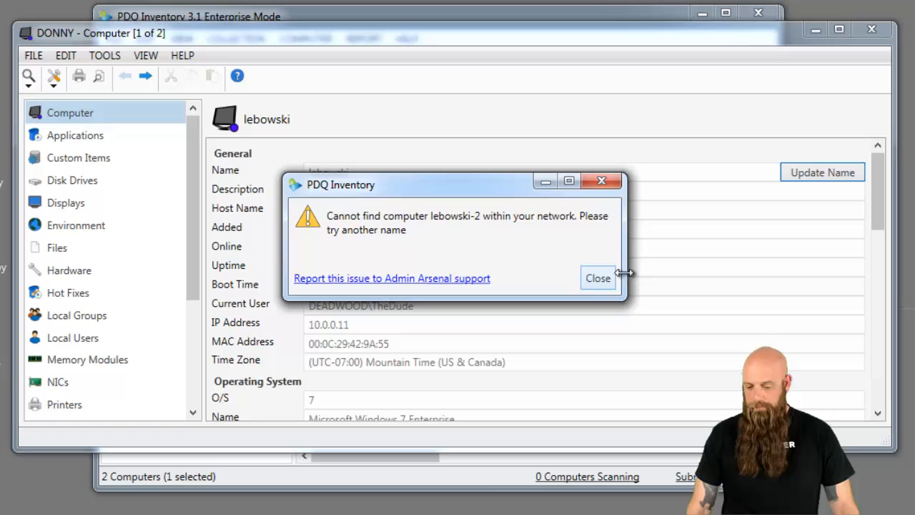
pyautogui.click(598, 277)
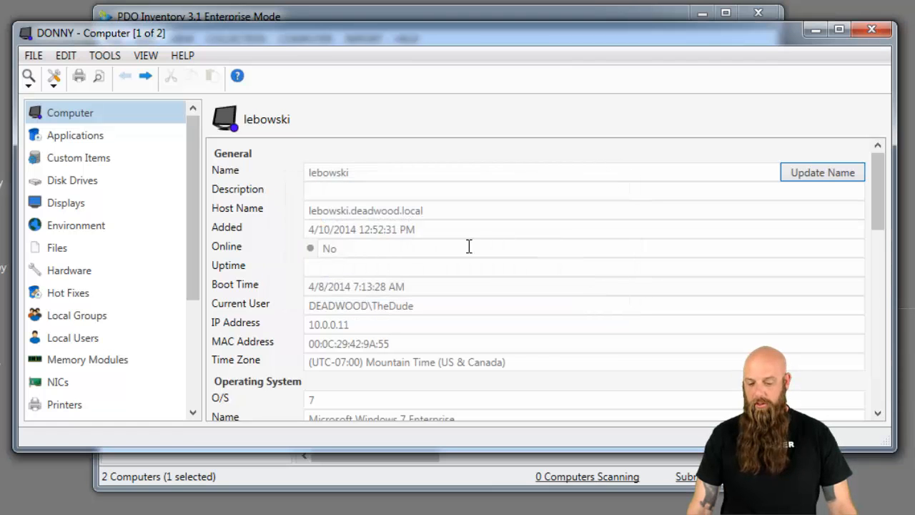
pyautogui.moveTo(457, 118)
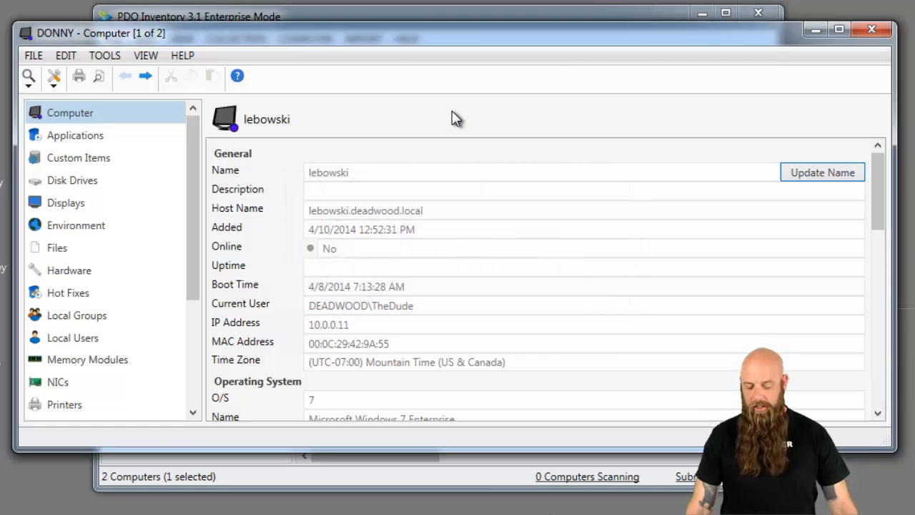
pyautogui.moveTo(10, 92)
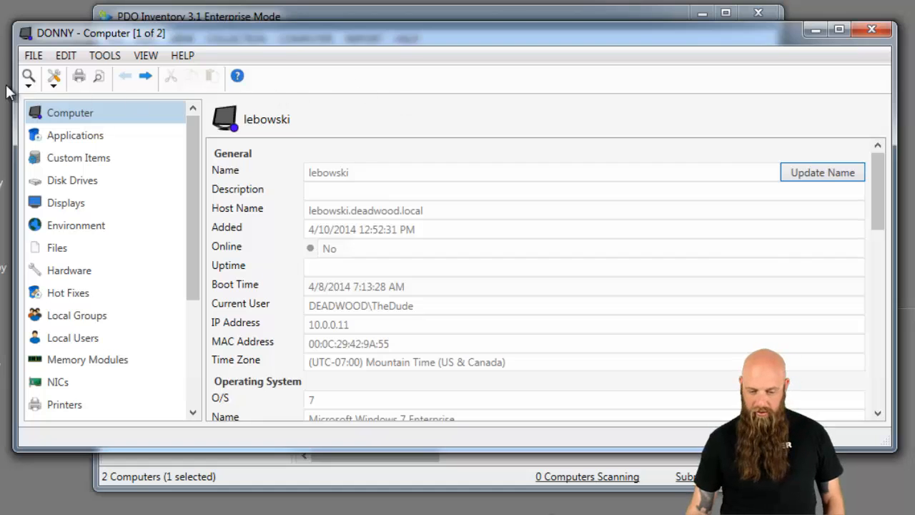
# Step: Run a Standard scan of lebowski and close its details window
pyautogui.click(28, 76)
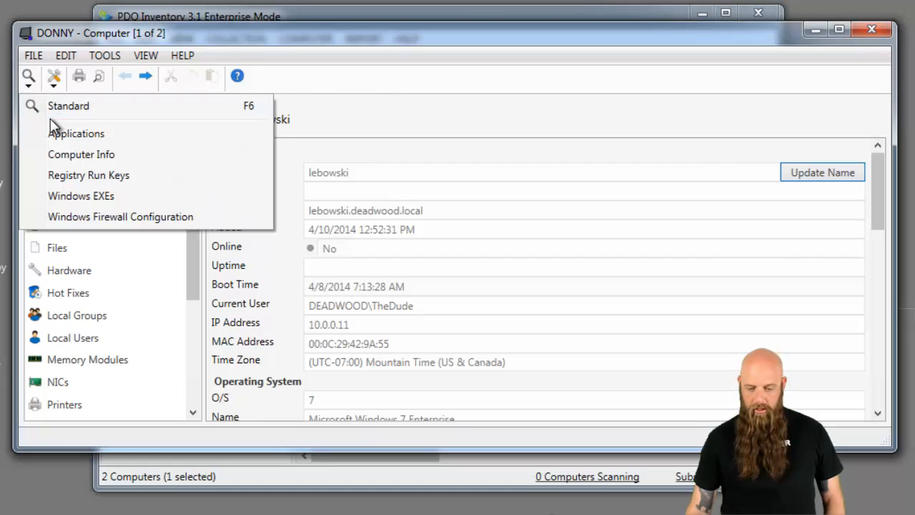
pyautogui.click(67, 106)
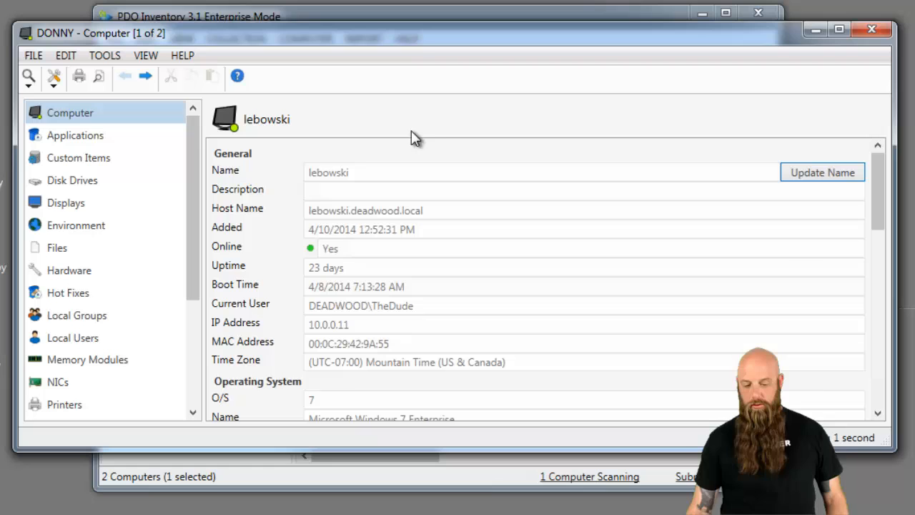
pyautogui.moveTo(319, 266)
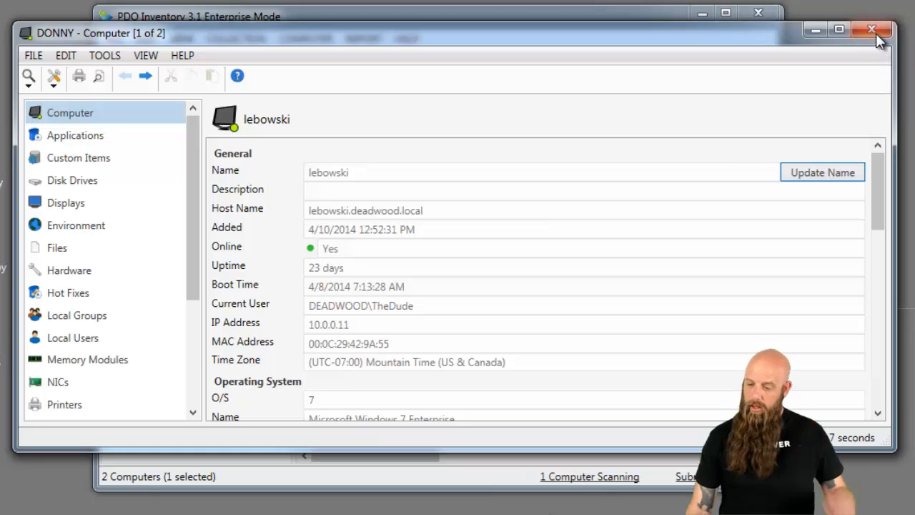
pyautogui.click(872, 30)
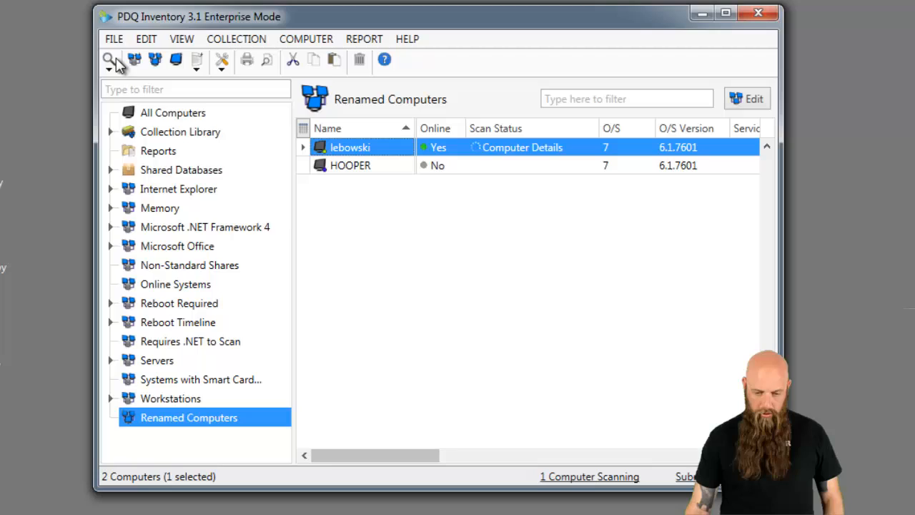
# Step: Open Preferences from the File menu, landing on the Active Directory settings
pyautogui.click(114, 38)
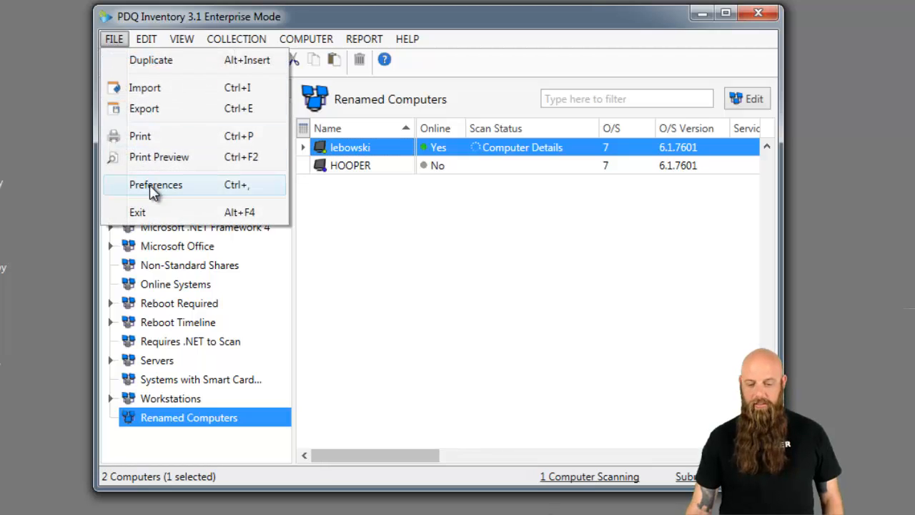
pyautogui.click(156, 185)
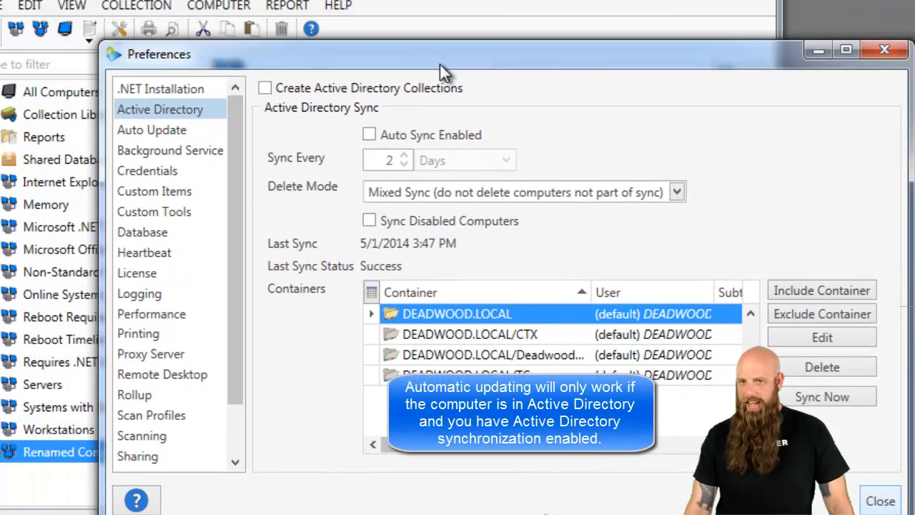
pyautogui.moveTo(448, 111)
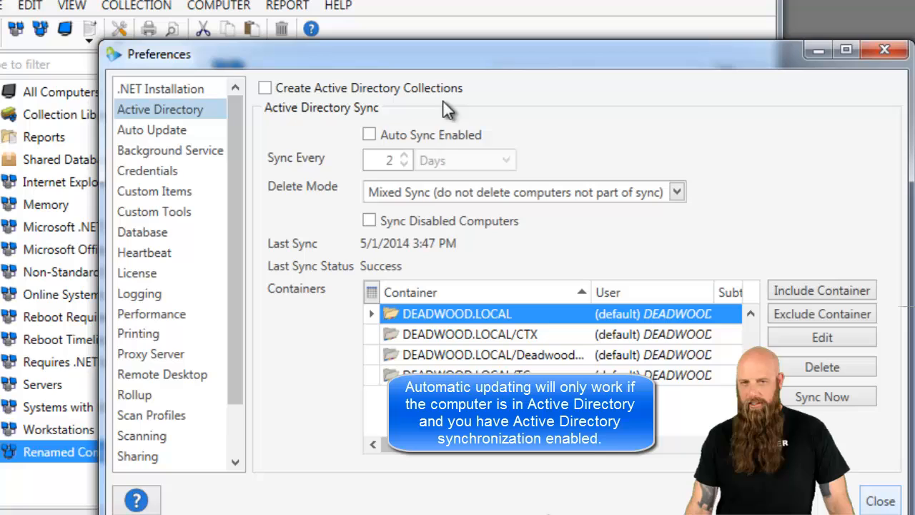
pyautogui.moveTo(327, 327)
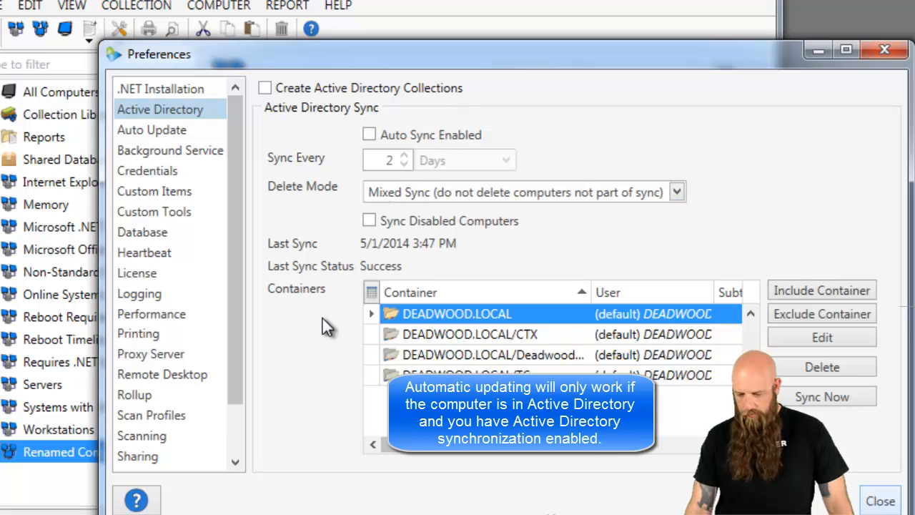
pyautogui.moveTo(318, 247)
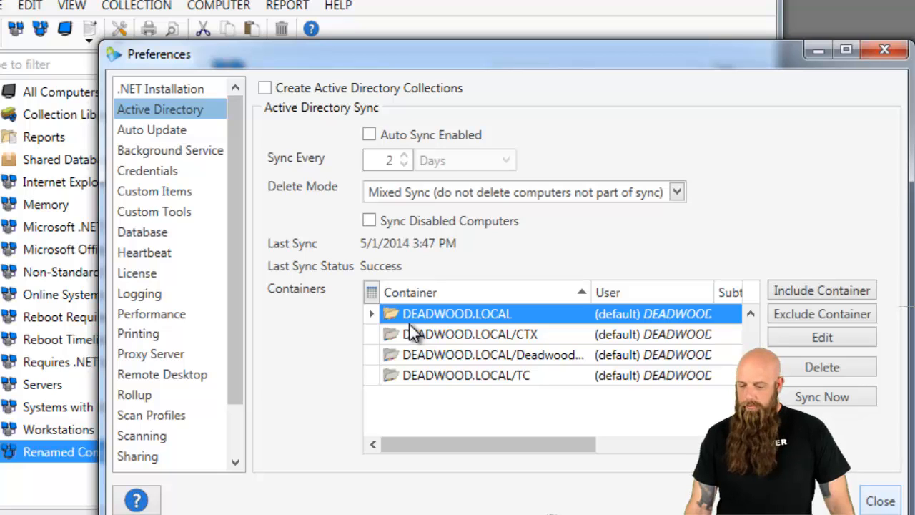
pyautogui.moveTo(434, 381)
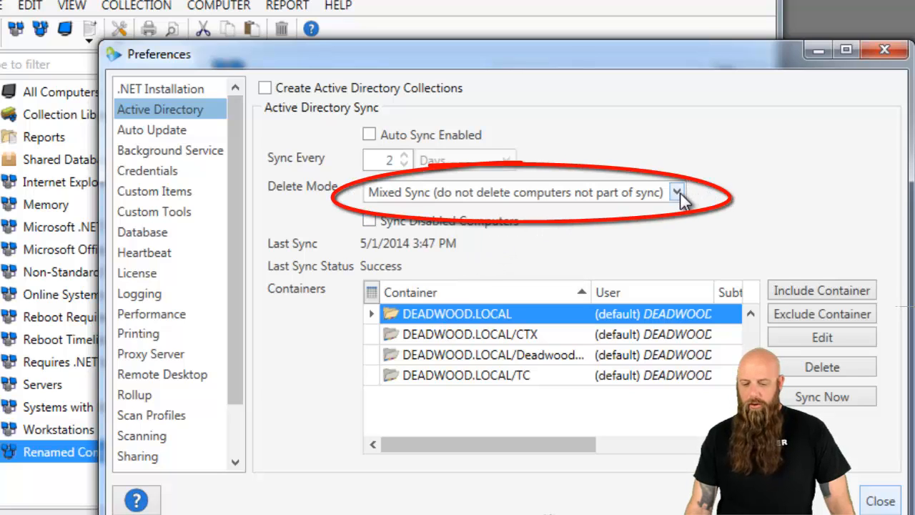
pyautogui.click(677, 192)
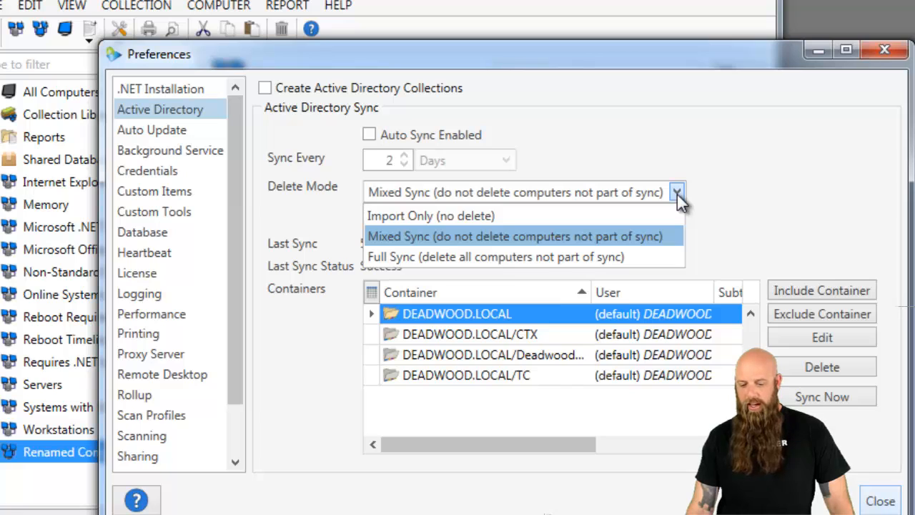
pyautogui.click(515, 236)
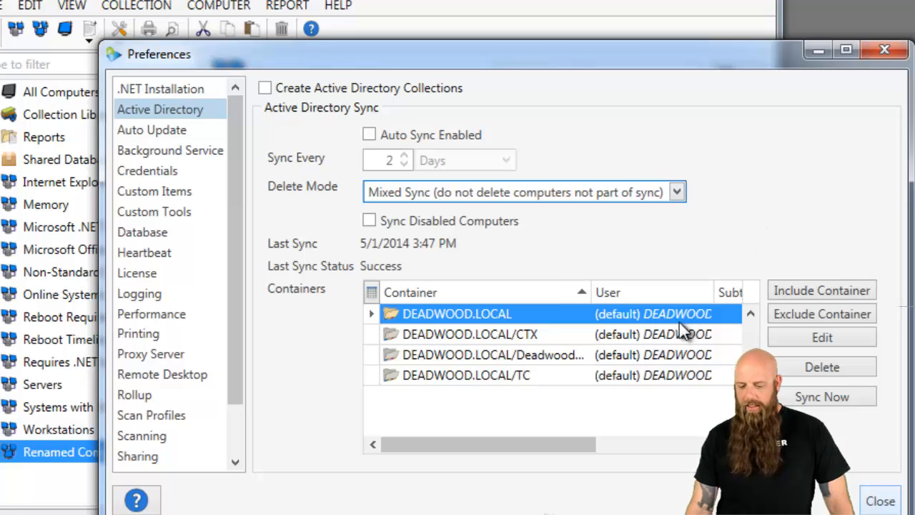
pyautogui.moveTo(383, 154)
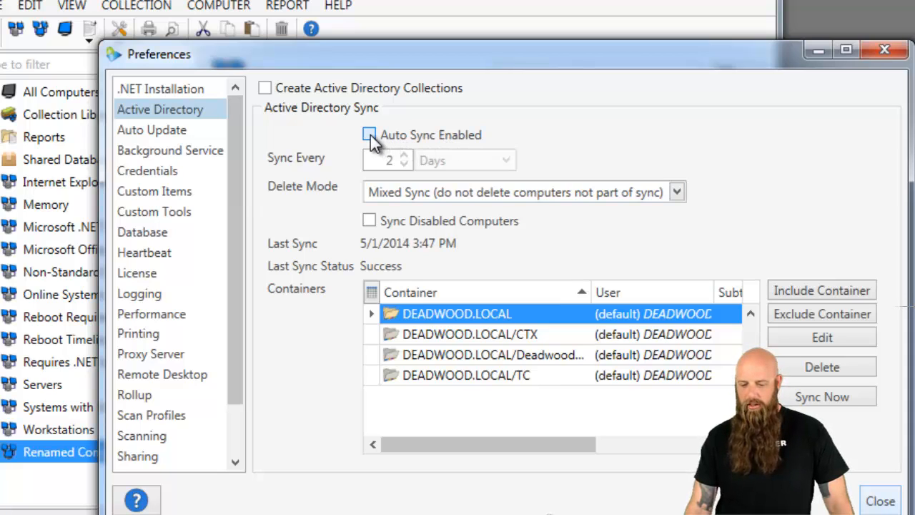
pyautogui.click(369, 135)
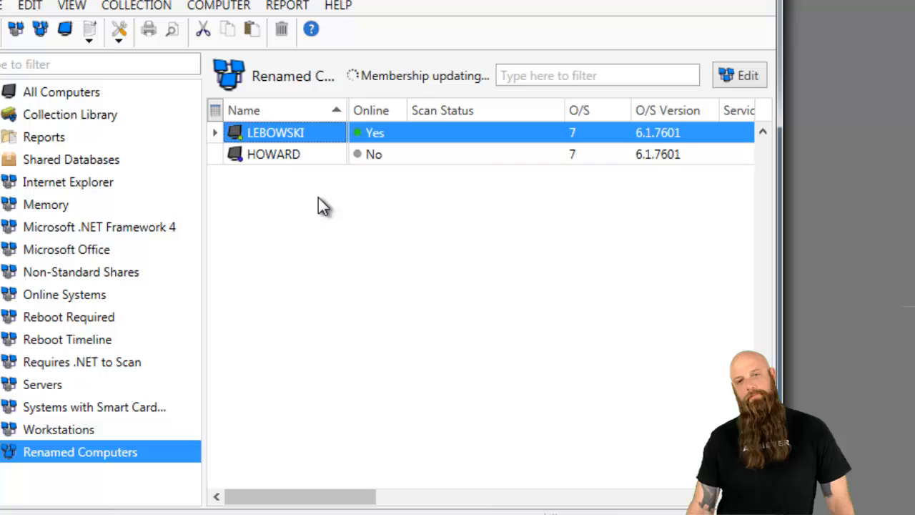
pyautogui.moveTo(311, 243)
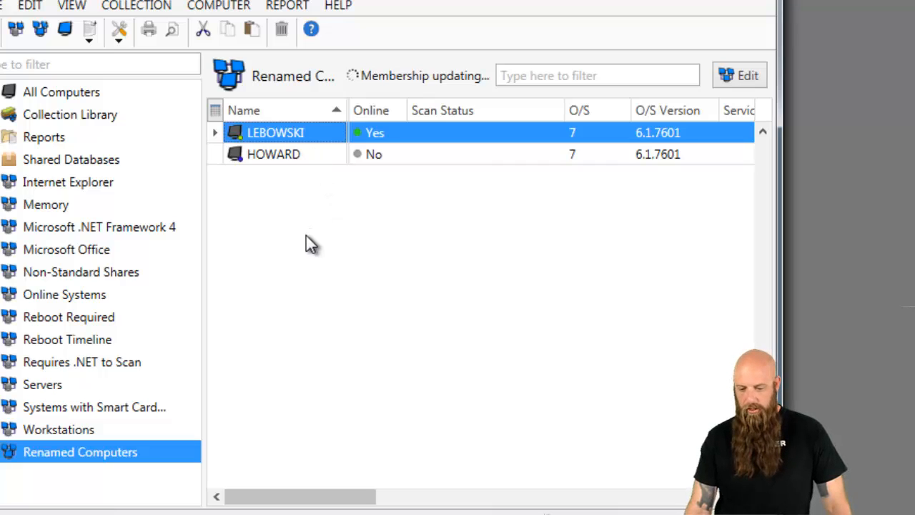
pyautogui.moveTo(318, 187)
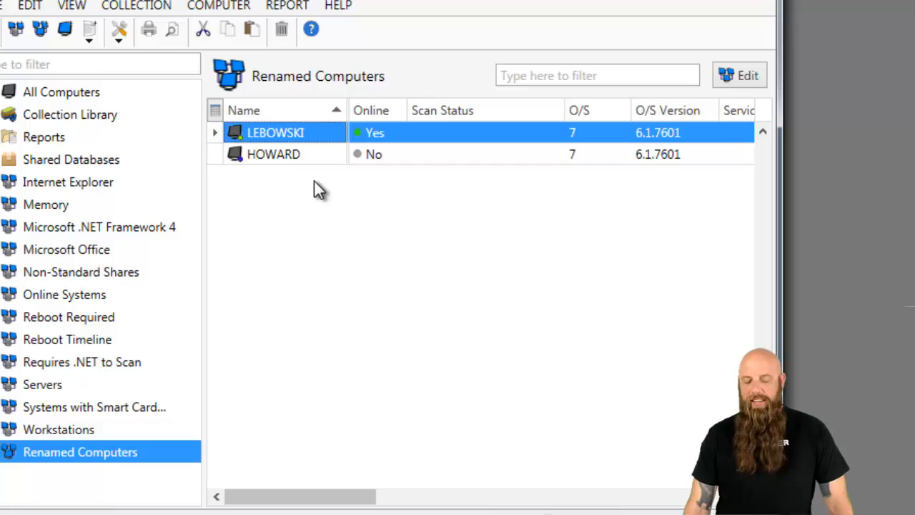
# Step: Select the HOWARD row in the Renamed Computers collection
pyautogui.click(274, 154)
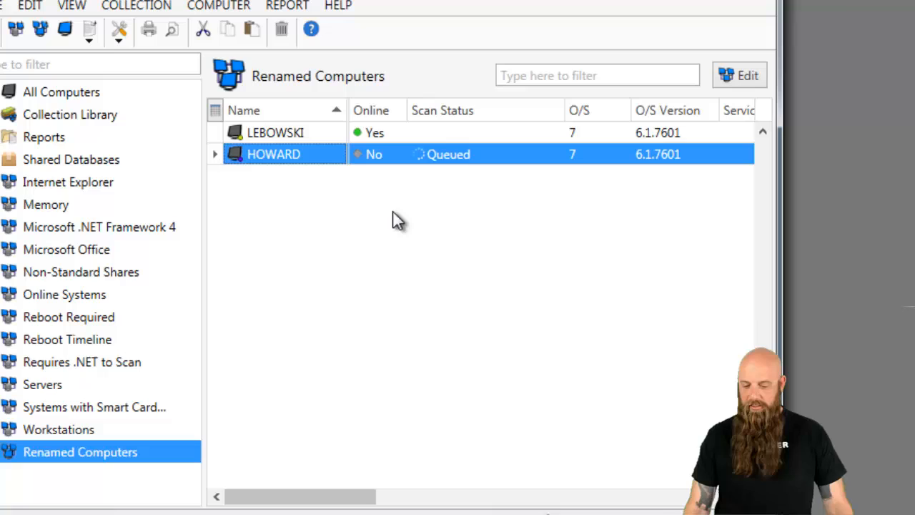
pyautogui.moveTo(400, 218)
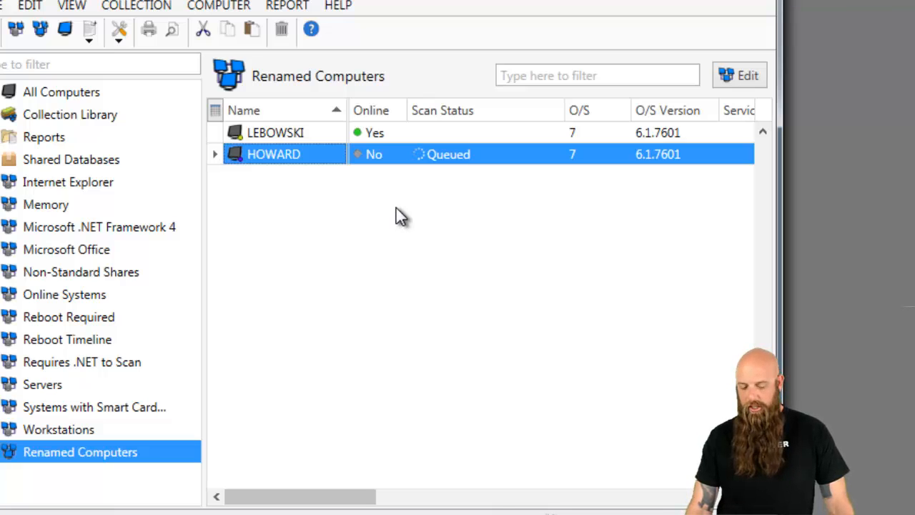